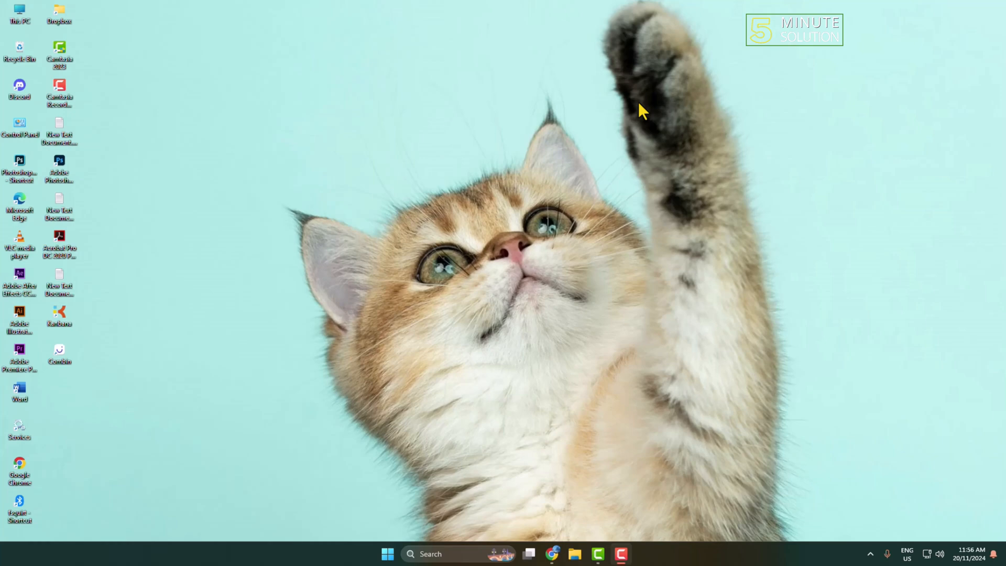
Launch Google Chrome from the taskbar to a new tab page
{"action": "left_click", "coordinate": [550, 553]}
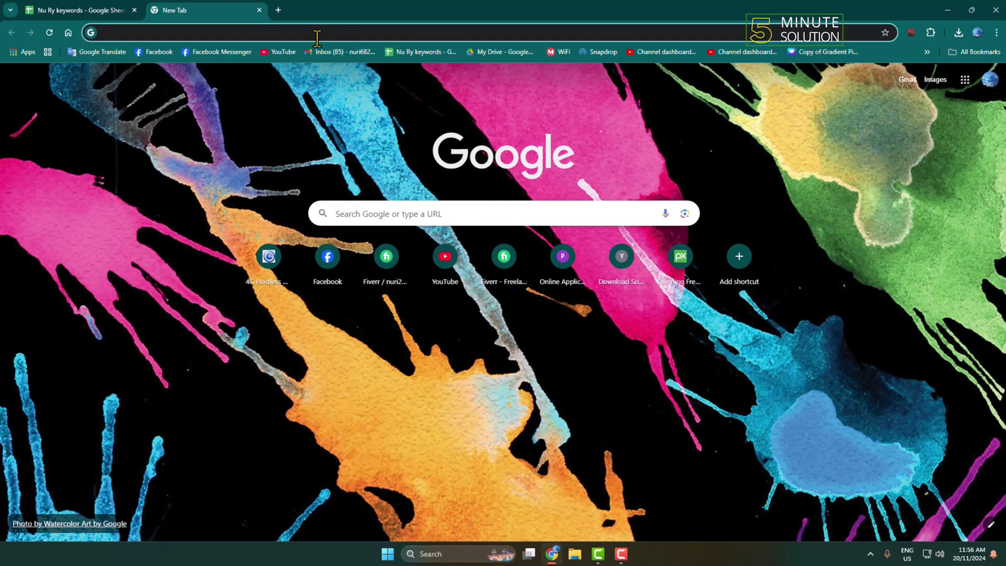
Navigate to whatsapp.com/download in the address bar
{"action": "type", "text": "whatsapp"}
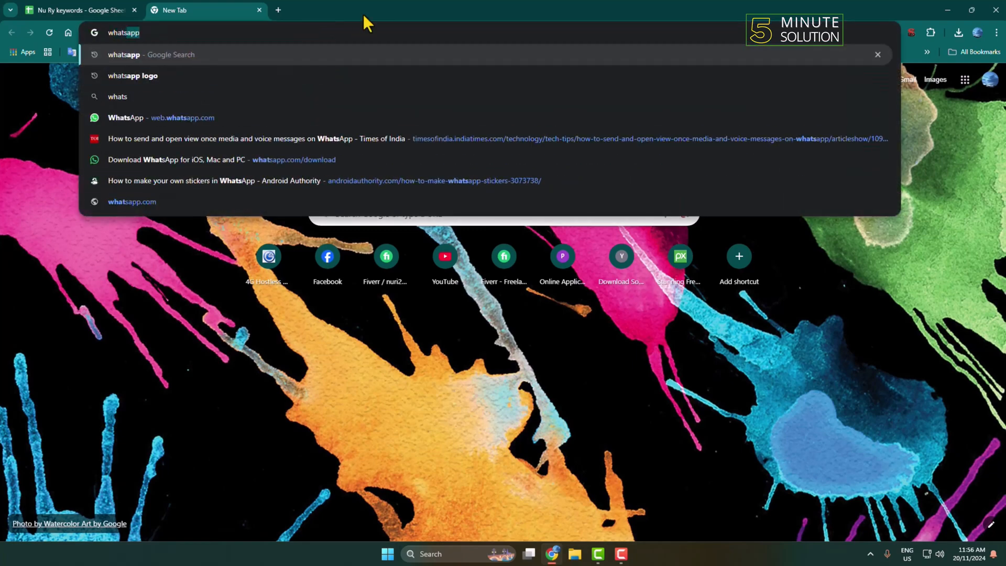
{"action": "type", "text": "whatsapp.com/download"}
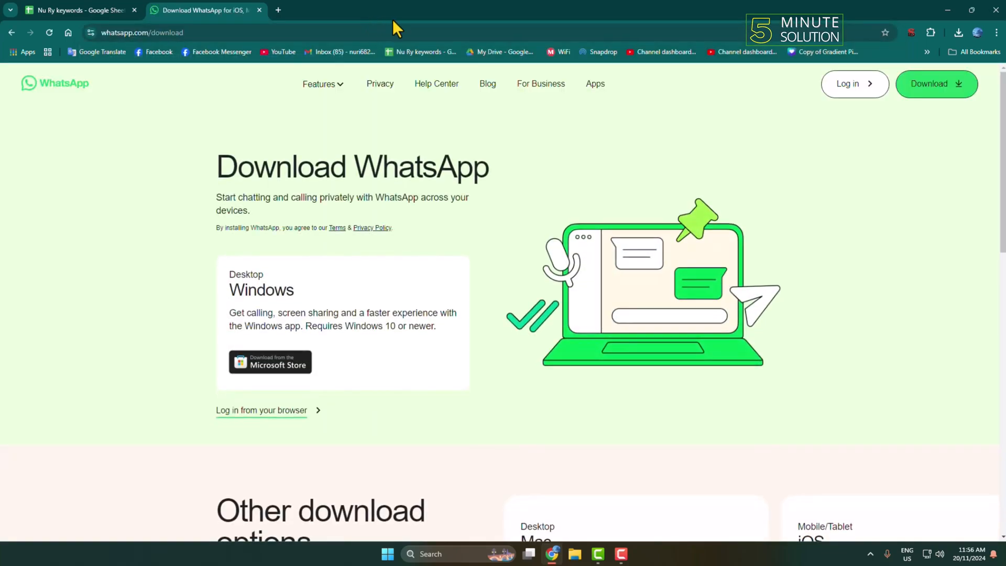
{"action": "mouse_move", "coordinate": [402, 135]}
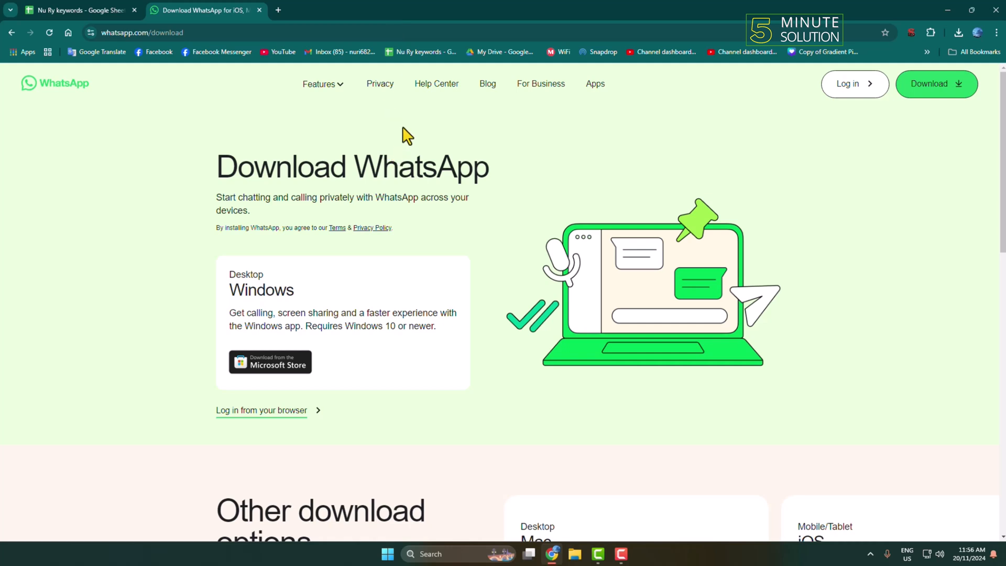
{"action": "mouse_move", "coordinate": [406, 167]}
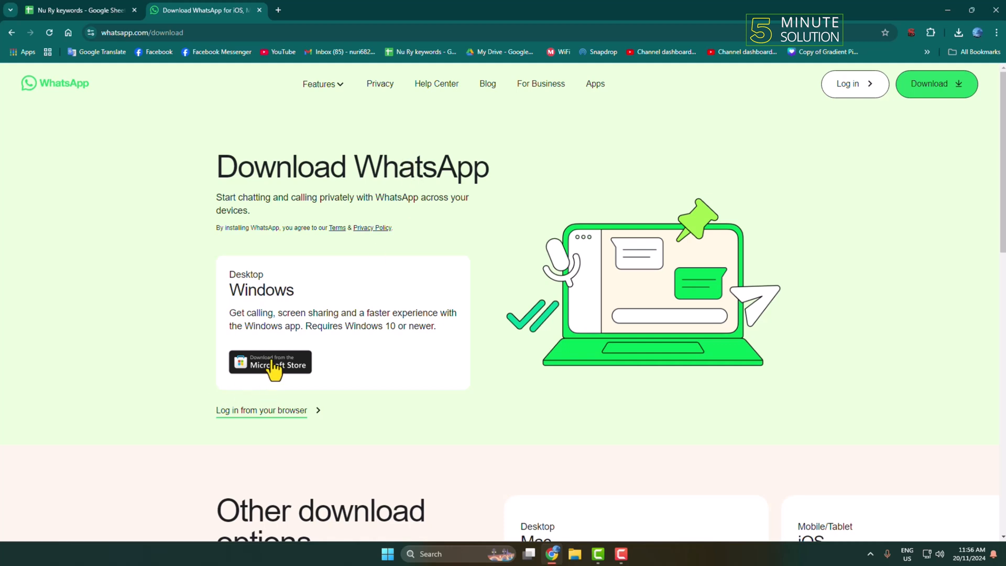
{"action": "mouse_move", "coordinate": [711, 274]}
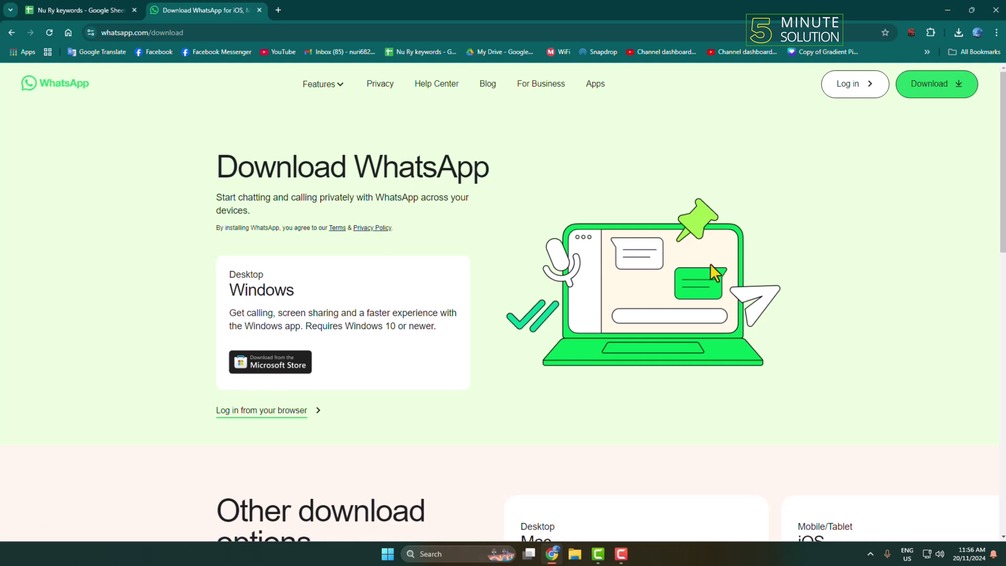
{"action": "mouse_move", "coordinate": [679, 230]}
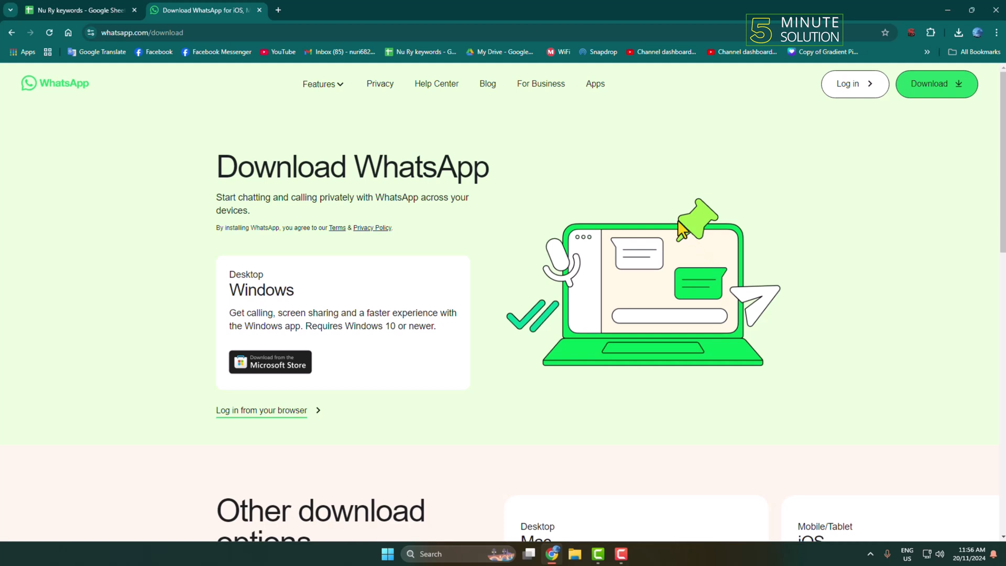
{"action": "mouse_move", "coordinate": [909, 111]}
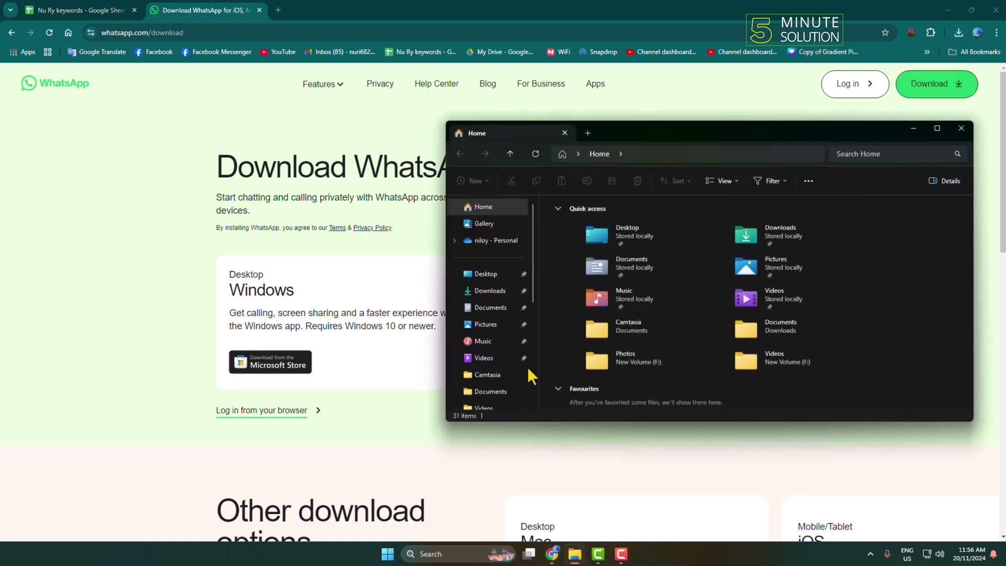
Run WhatsApp Installer.exe from the Downloads folder
{"action": "left_click", "coordinate": [490, 291]}
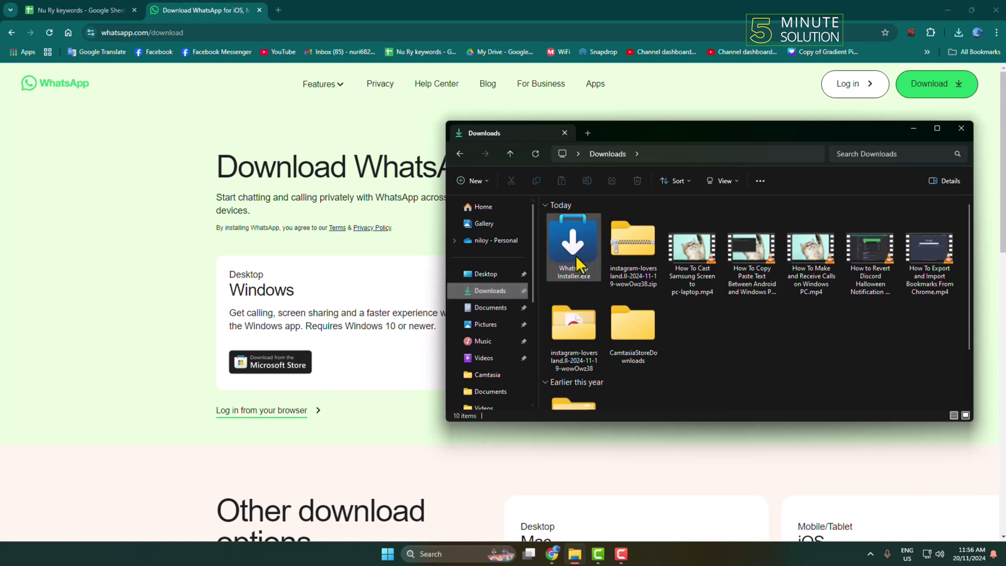
{"action": "mouse_move", "coordinate": [574, 255]}
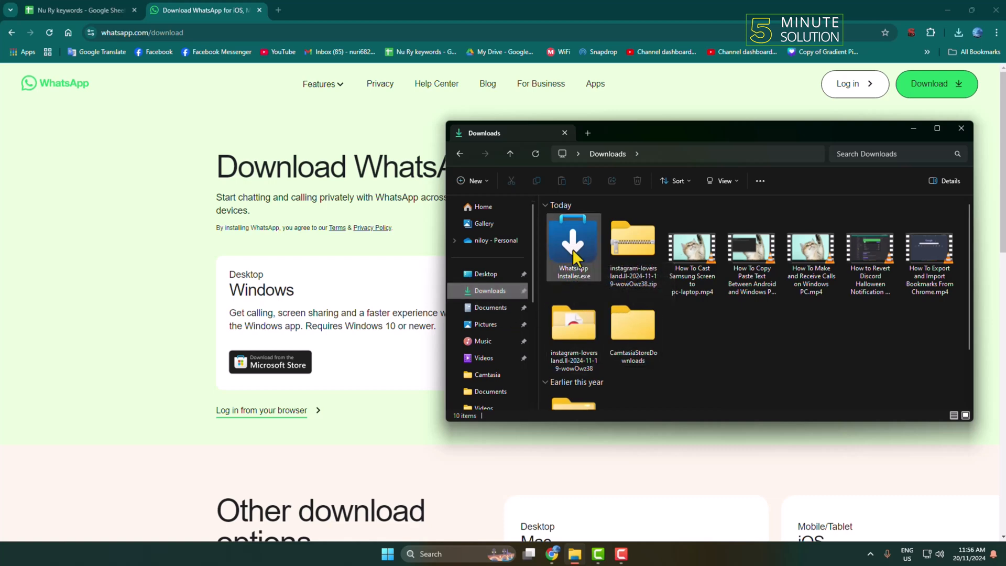
{"action": "double_click", "coordinate": [575, 244]}
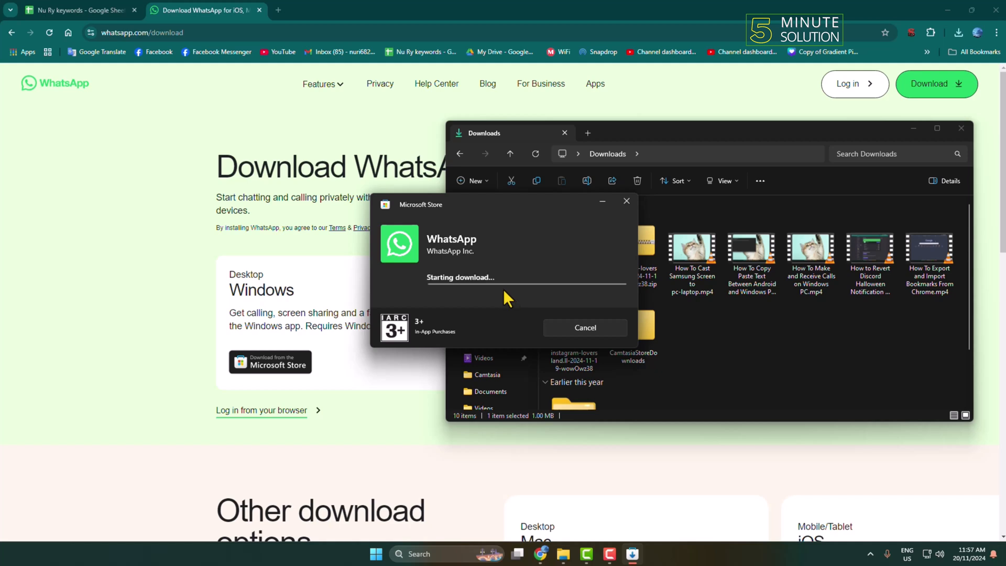
{"action": "mouse_move", "coordinate": [508, 323]}
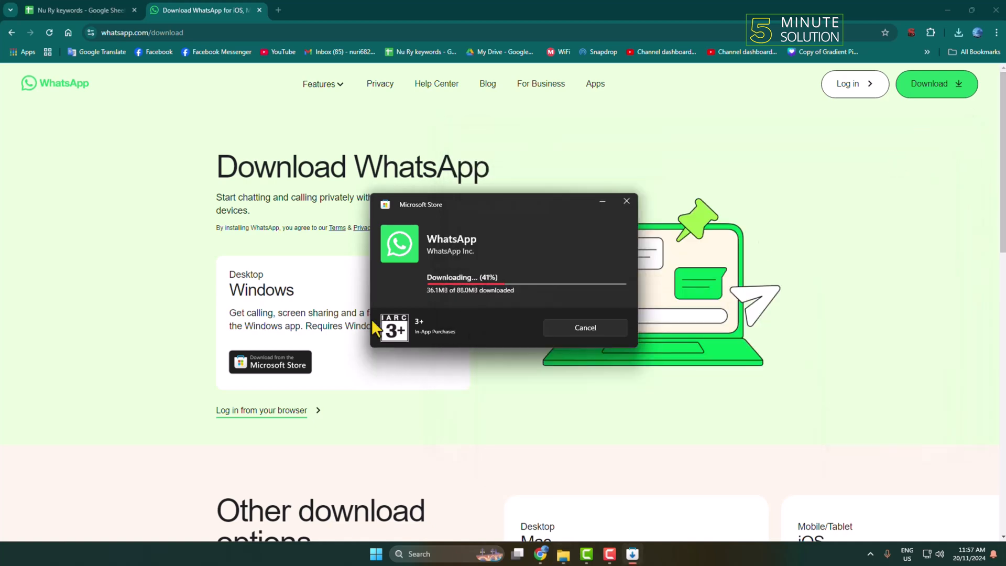
{"action": "mouse_move", "coordinate": [465, 311]}
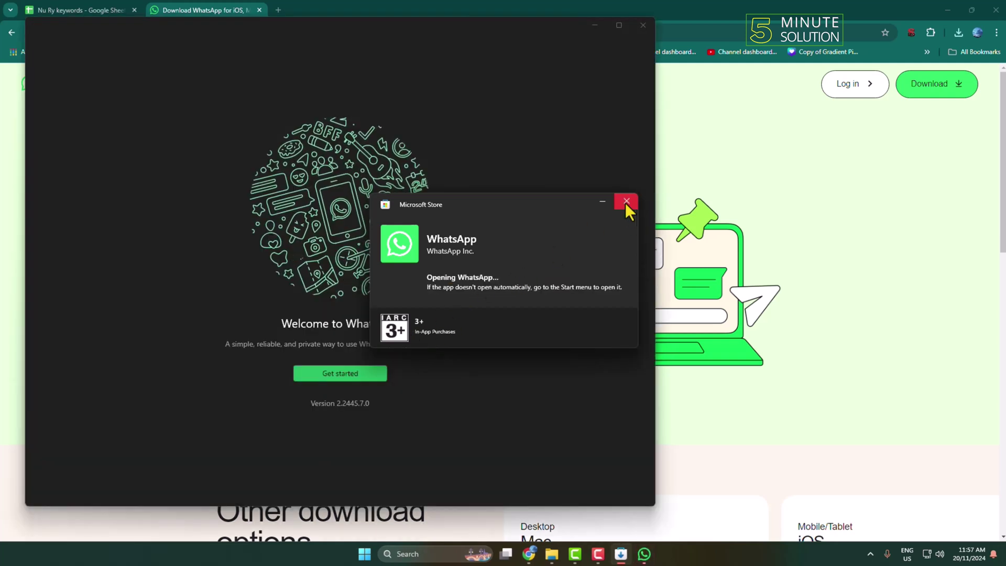
Dismiss the Store window and start WhatsApp setup to reach the QR code
{"action": "left_click", "coordinate": [626, 200]}
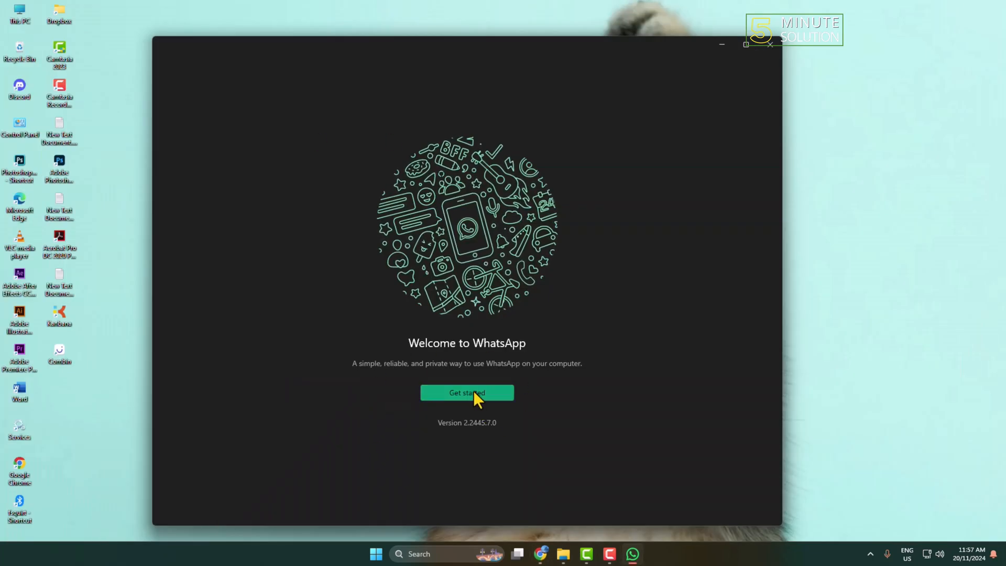
{"action": "left_click", "coordinate": [467, 392]}
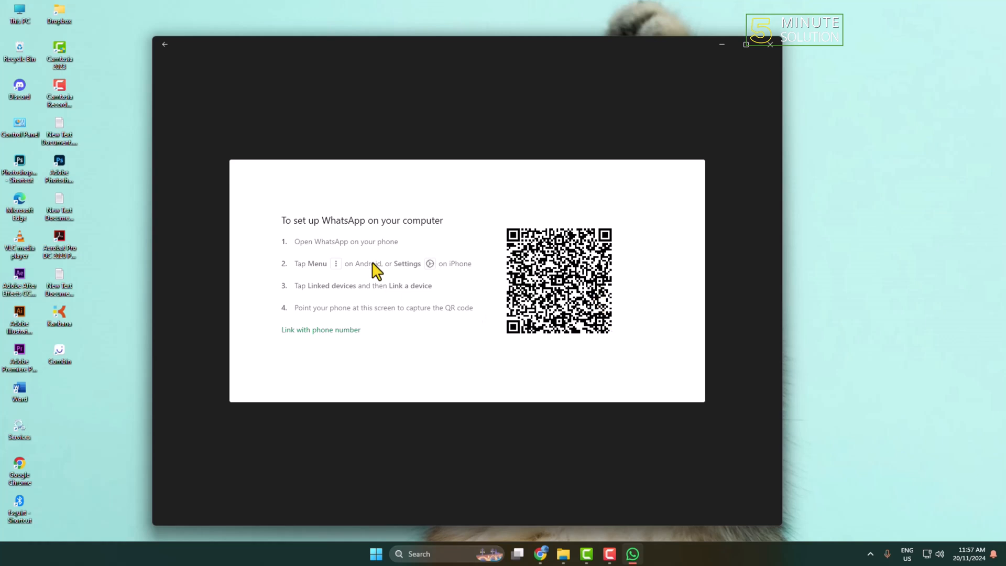
{"action": "mouse_move", "coordinate": [482, 254]}
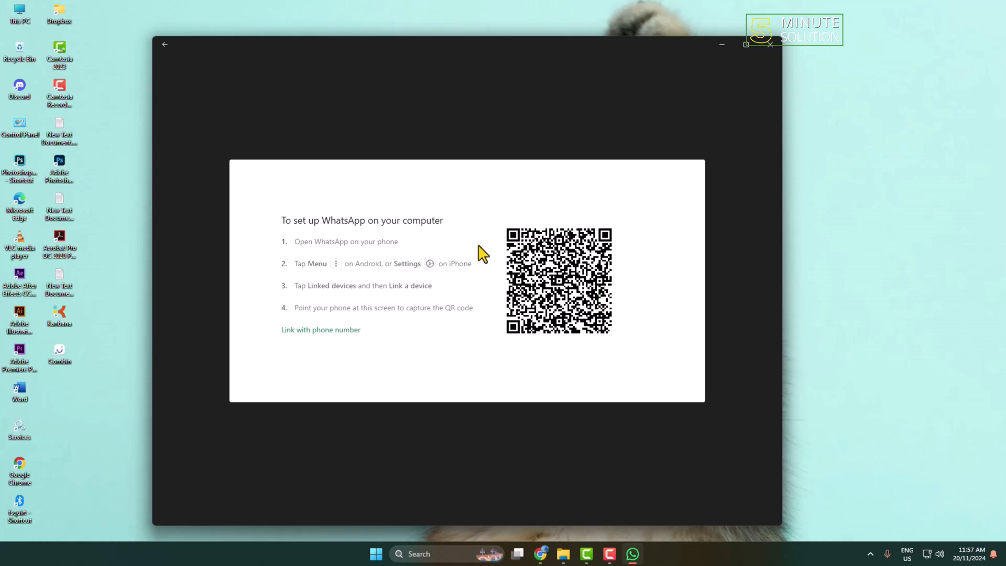
{"action": "mouse_move", "coordinate": [549, 290]}
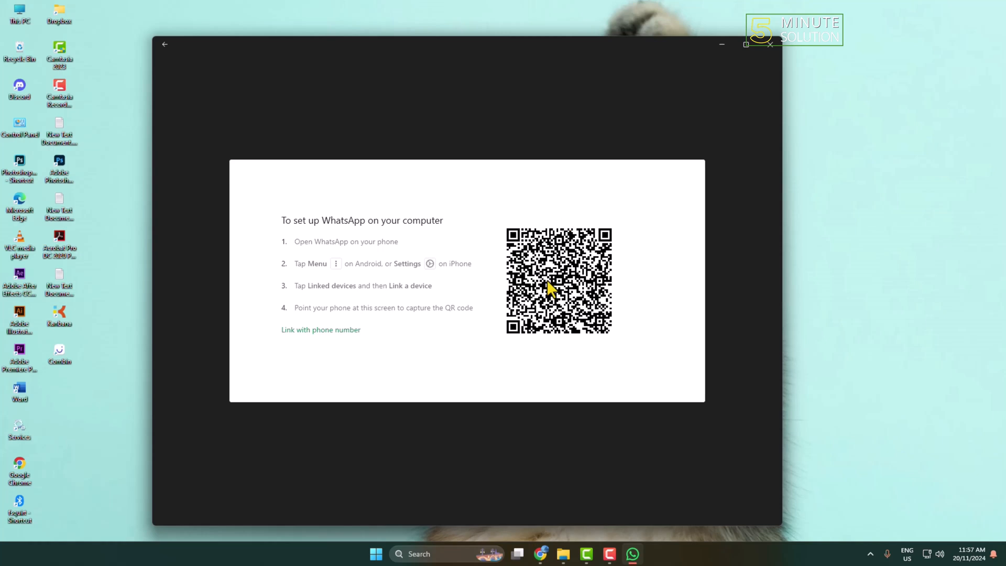
{"action": "mouse_move", "coordinate": [546, 315]}
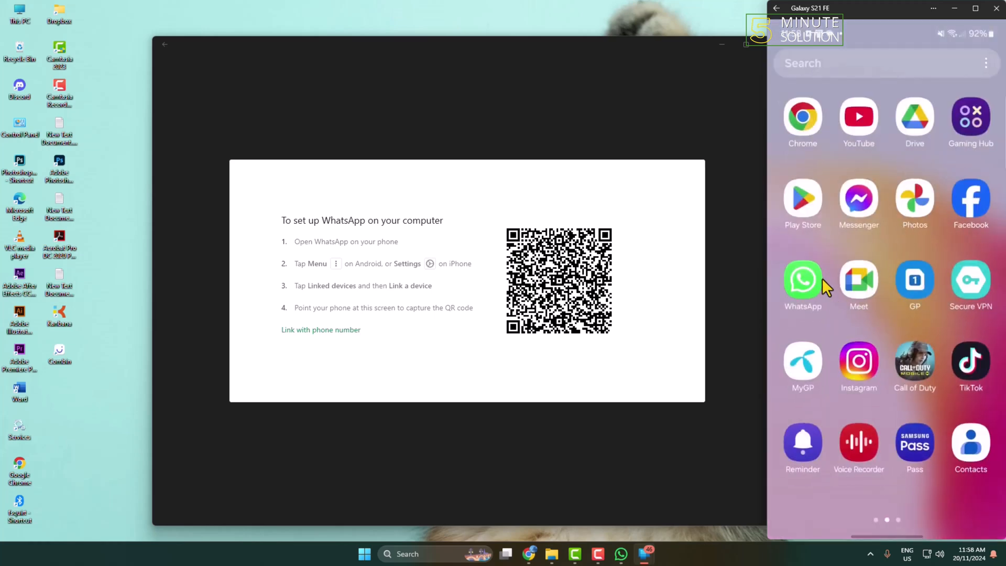
On the mirrored phone, go to WhatsApp's Linked devices and scan the QR code
{"action": "left_click", "coordinate": [803, 280]}
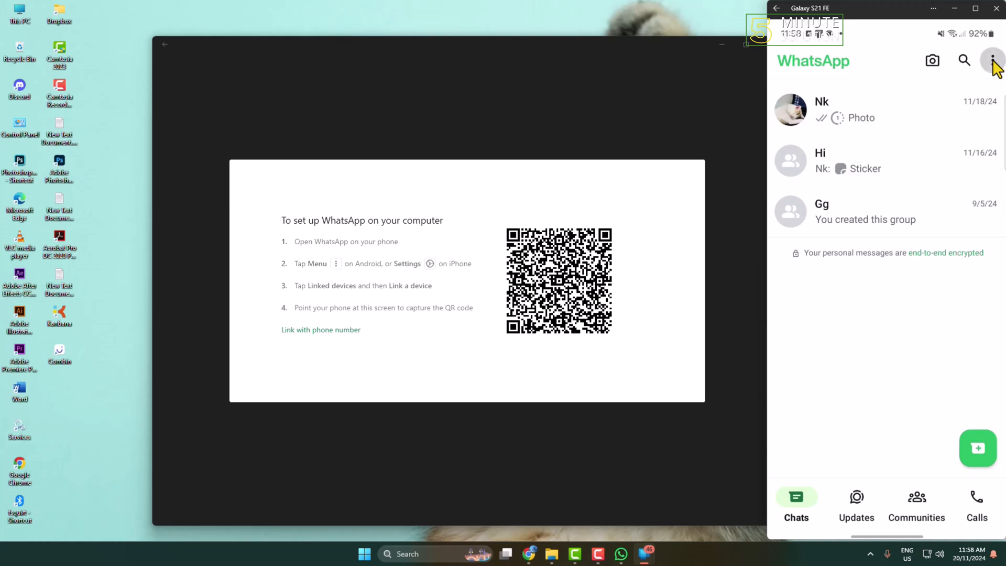
{"action": "left_click", "coordinate": [994, 61]}
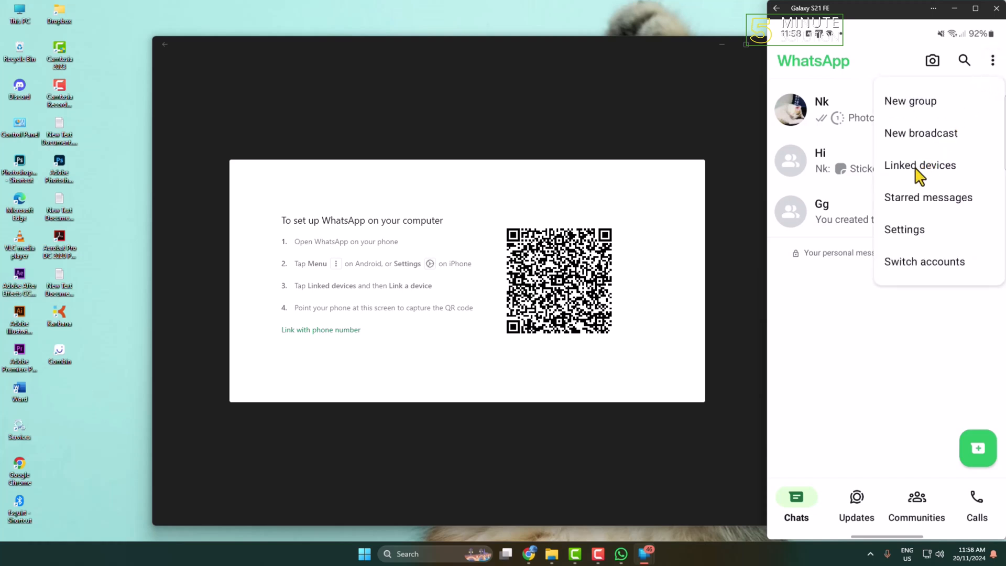
{"action": "left_click", "coordinate": [920, 165]}
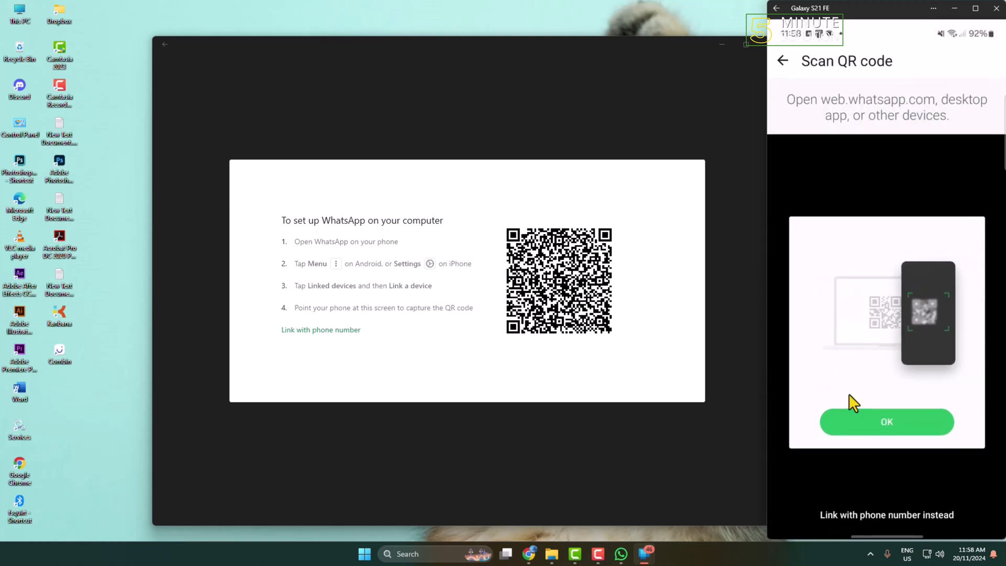
{"action": "left_click", "coordinate": [887, 421]}
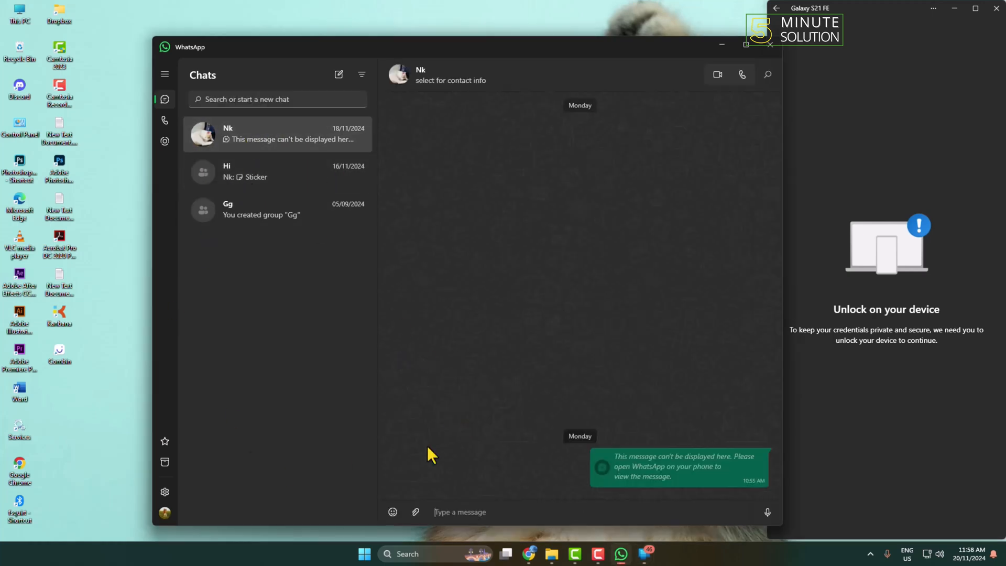
Send the test message 'afasfas' in the Nk chat
{"action": "type", "text": "afasfas"}
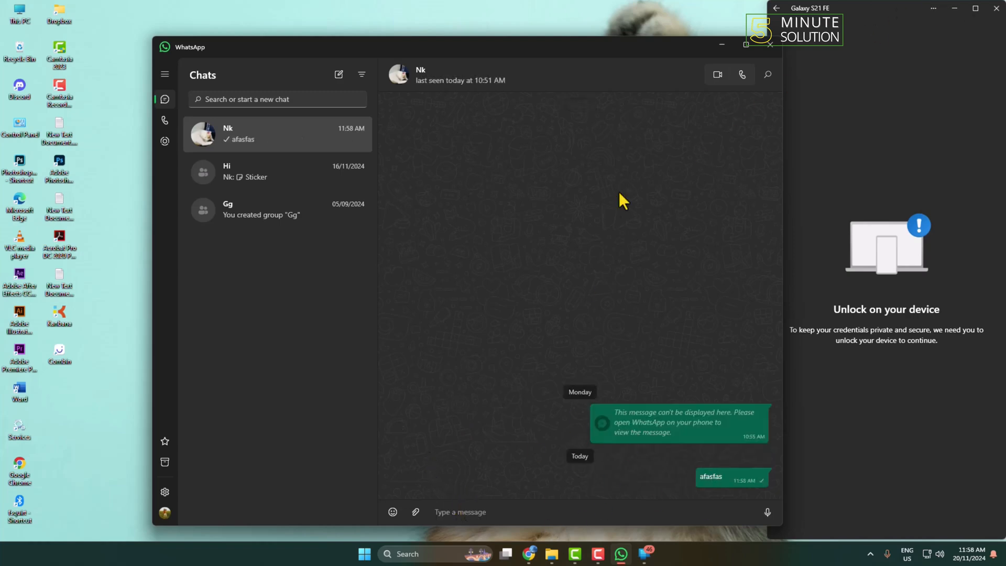
{"action": "left_click", "coordinate": [460, 511]}
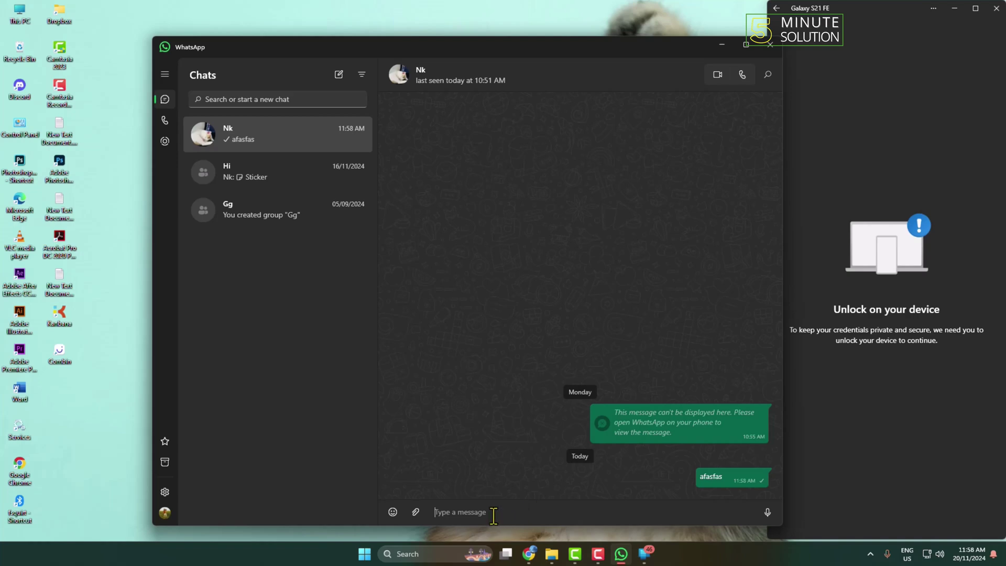
{"action": "mouse_move", "coordinate": [560, 242]}
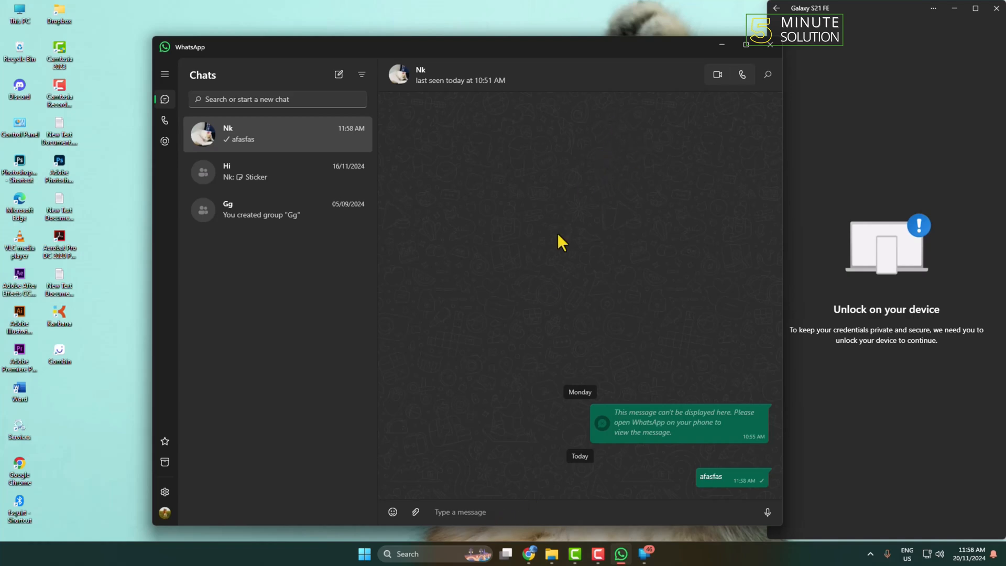